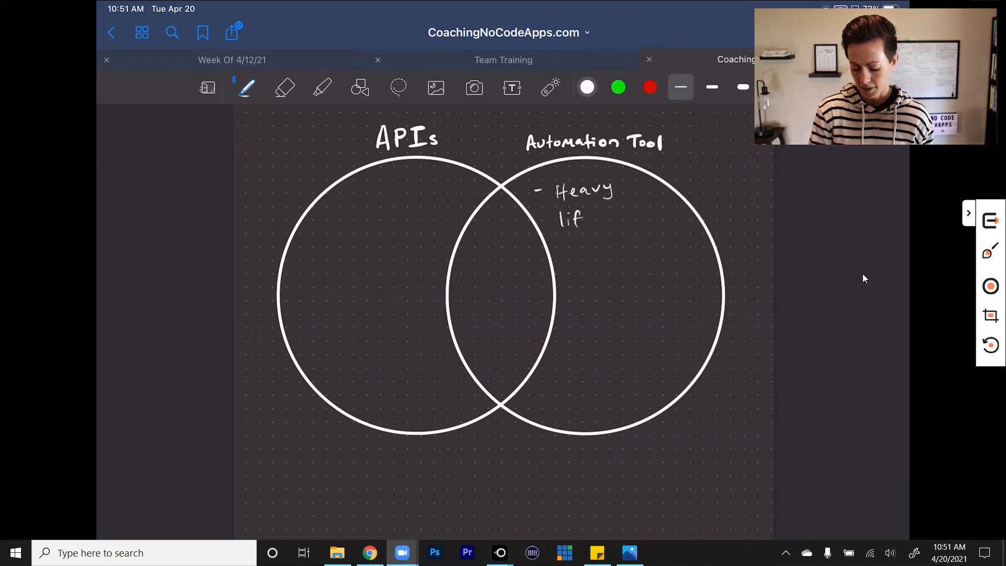
- Handwrite '- Heavy lifting', '- Pre-sets' and '- Faster' in white inside the Automation Tool circle
left_click_drag(580, 221, 626, 221)
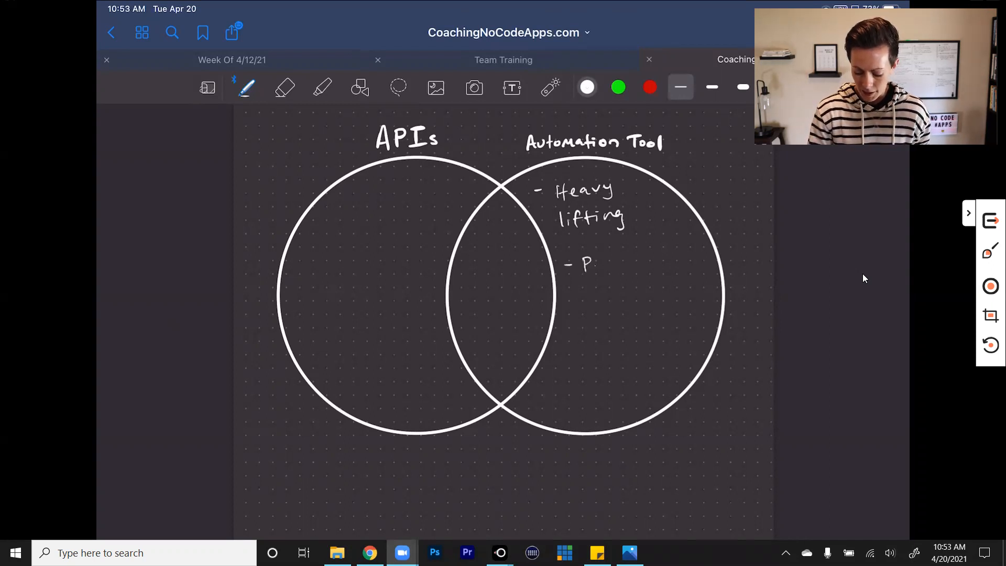
type("Pre-sel")
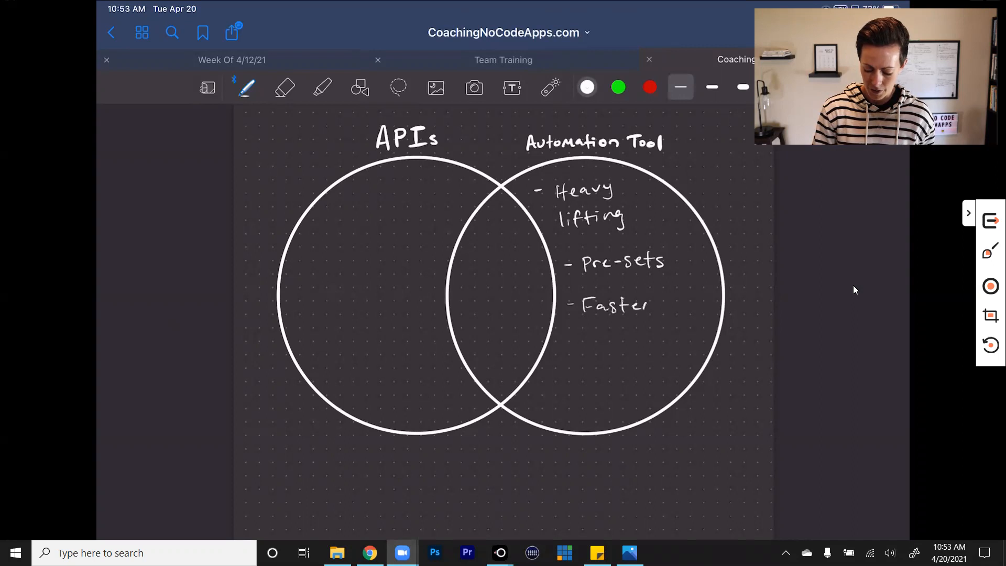
left_click(649, 87)
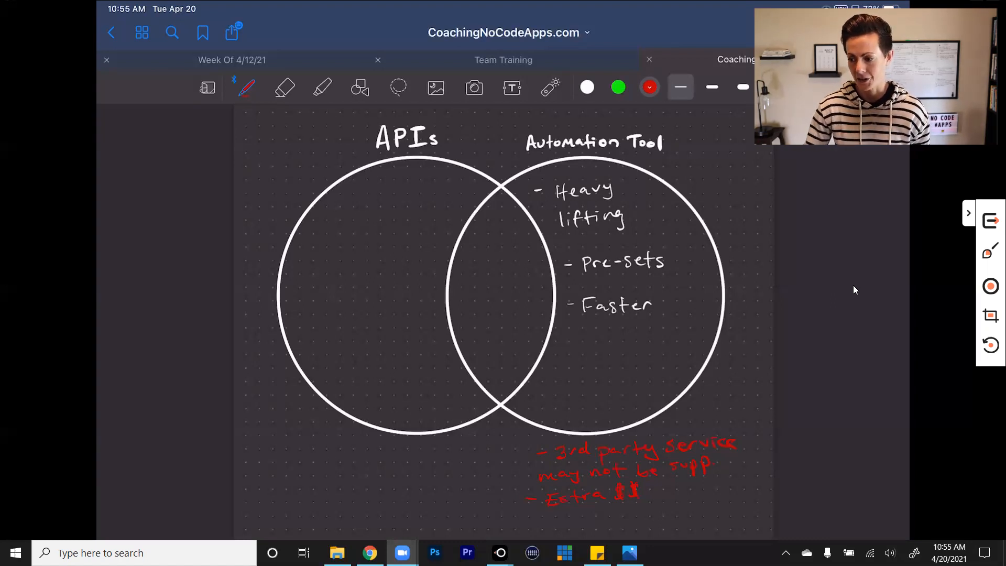
mouse_move(990, 344)
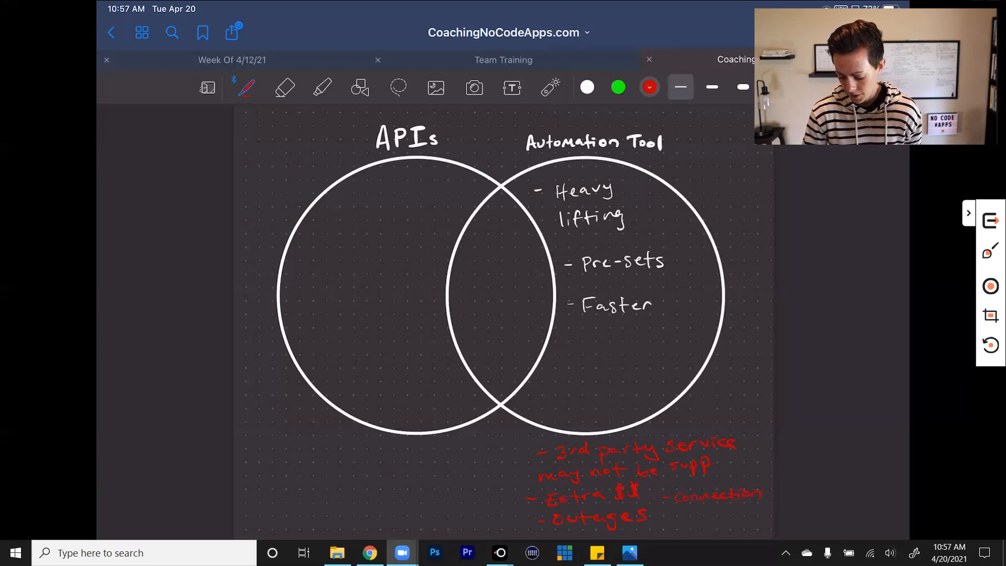
- Extend the red drawback note below the Automation Tool circle with 'connection is diff. for'
type("is dif")
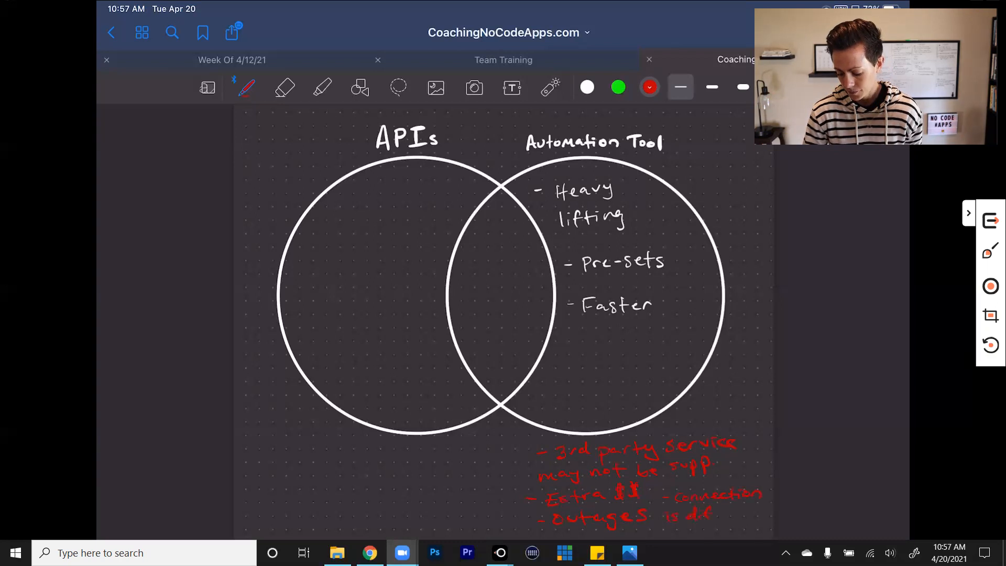
type("f. for")
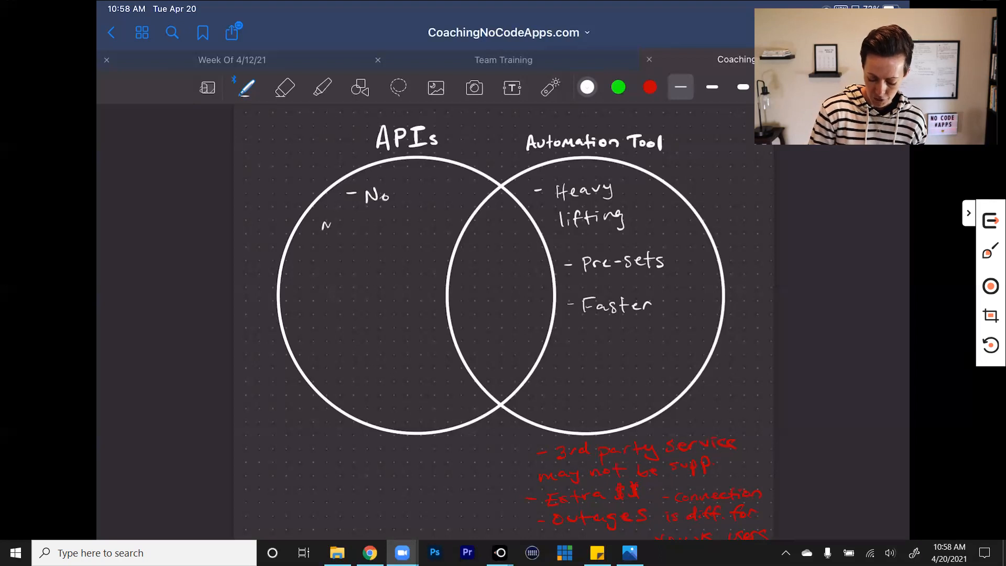
- Write 'middleman' after the white '- No' bullet in the APIs circle
type("middle")
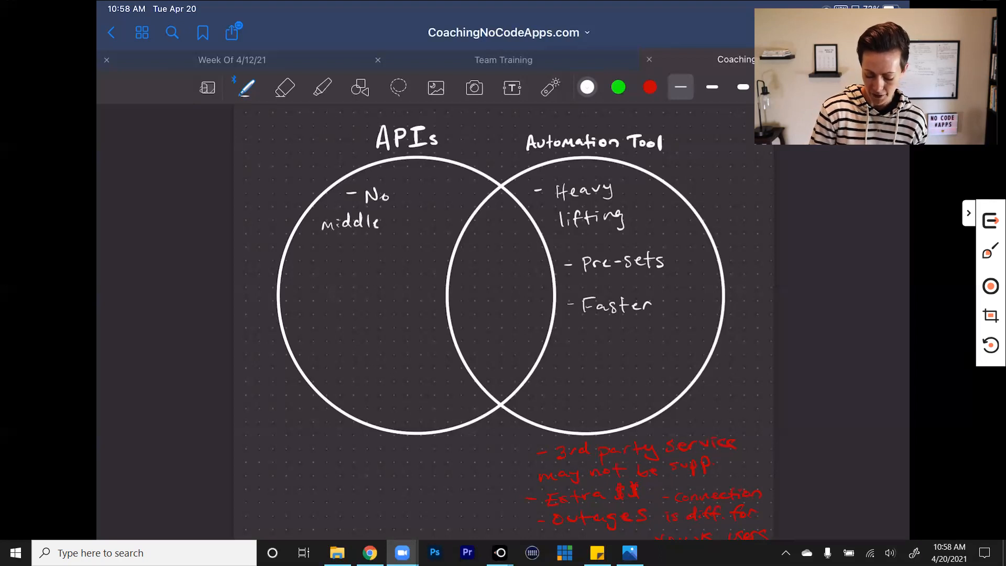
type("man")
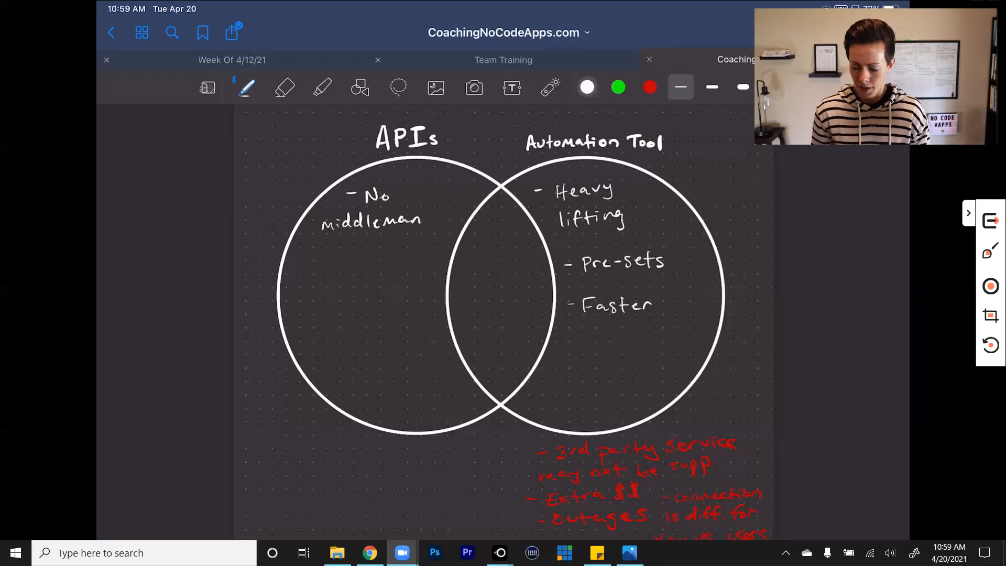
- Handwrite '- Full control' below 'No middleman' and draw a dash for a third bullet
left_click(302, 256)
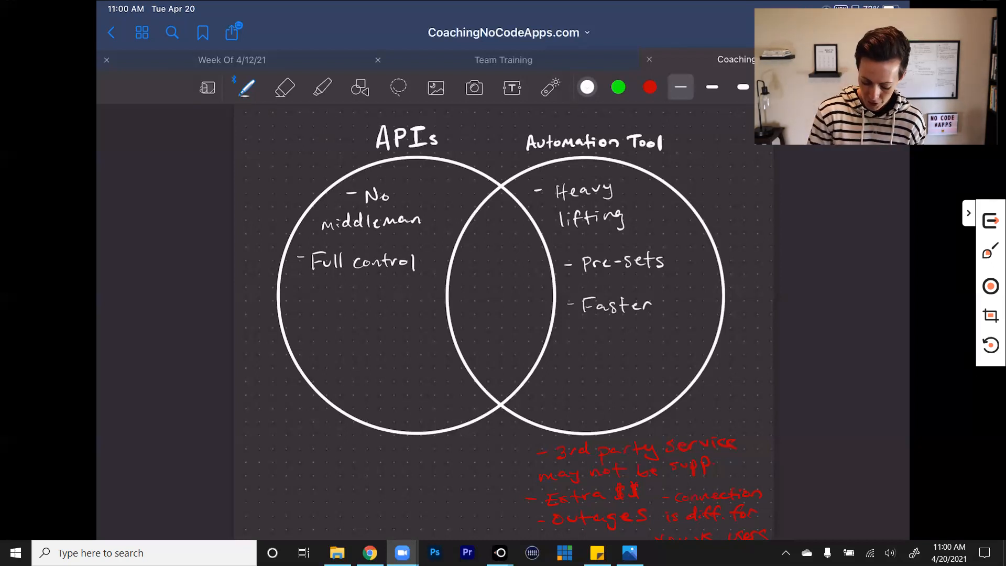
left_click(302, 302)
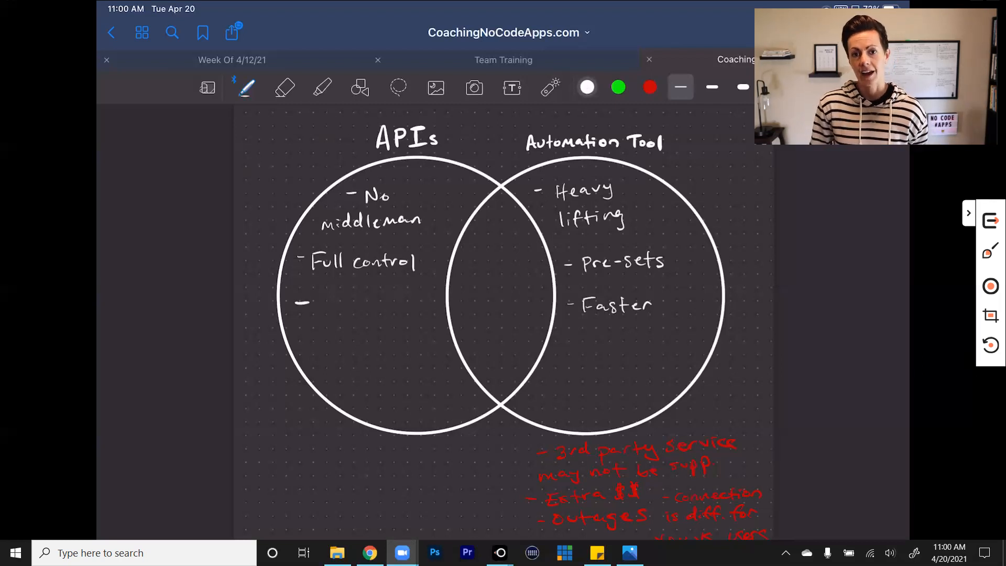
- Handwrite 'Pre-sets' as the third white bullet in the APIs circle
left_click(324, 308)
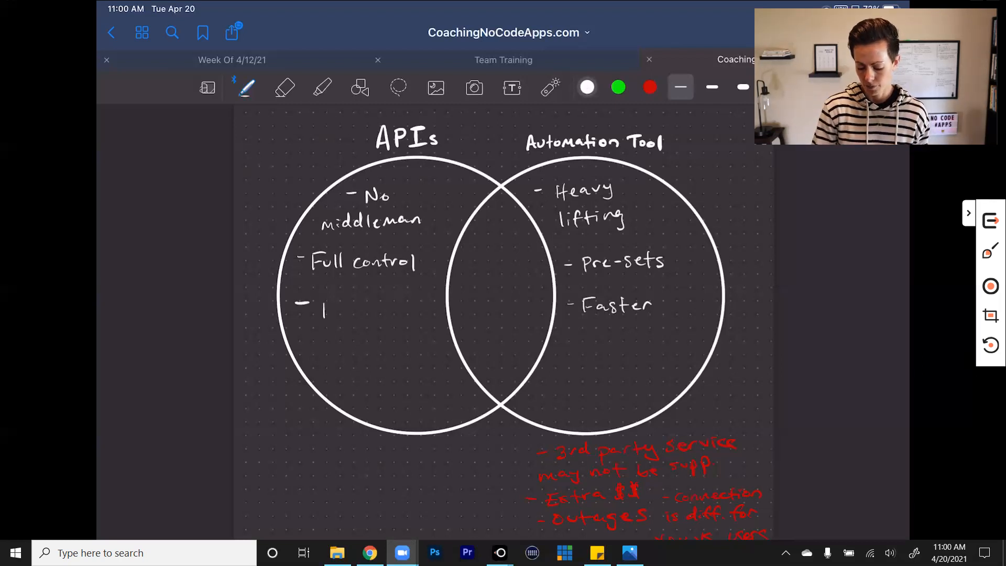
type("Pre-sets")
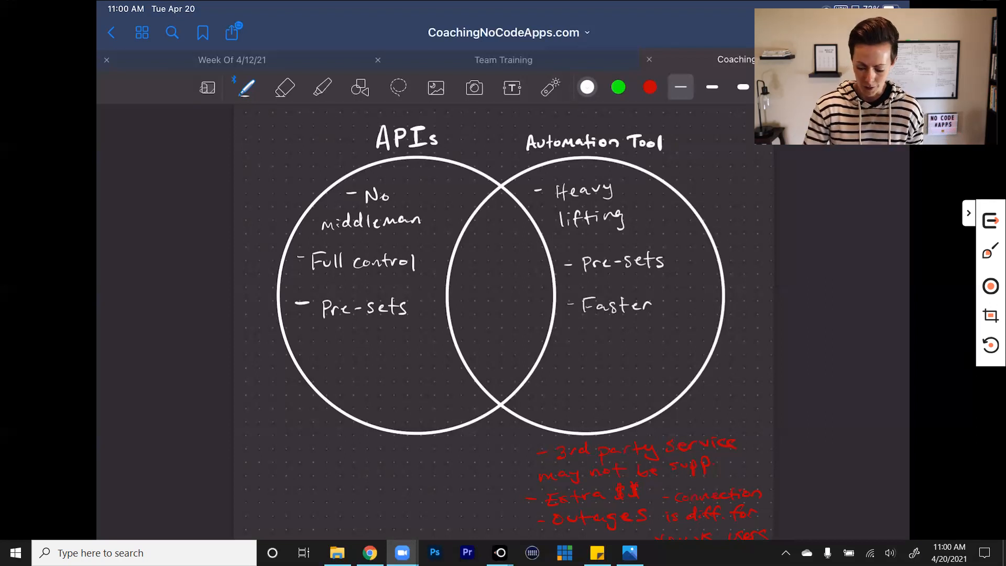
left_click(649, 86)
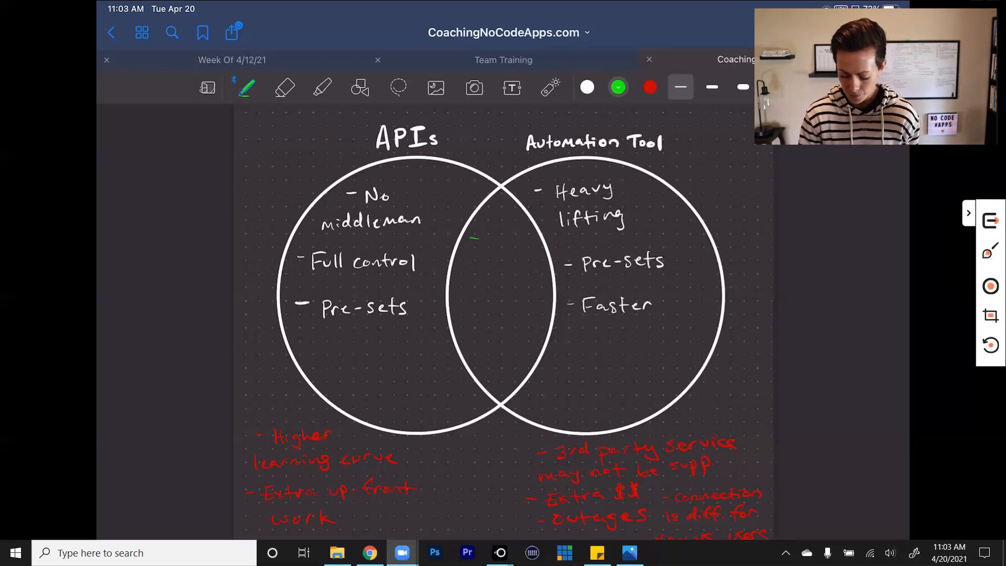
- Write 'APIs for user facing functions' in green in the overlap, with a second dash below
left_click_drag(471, 240, 500, 242)
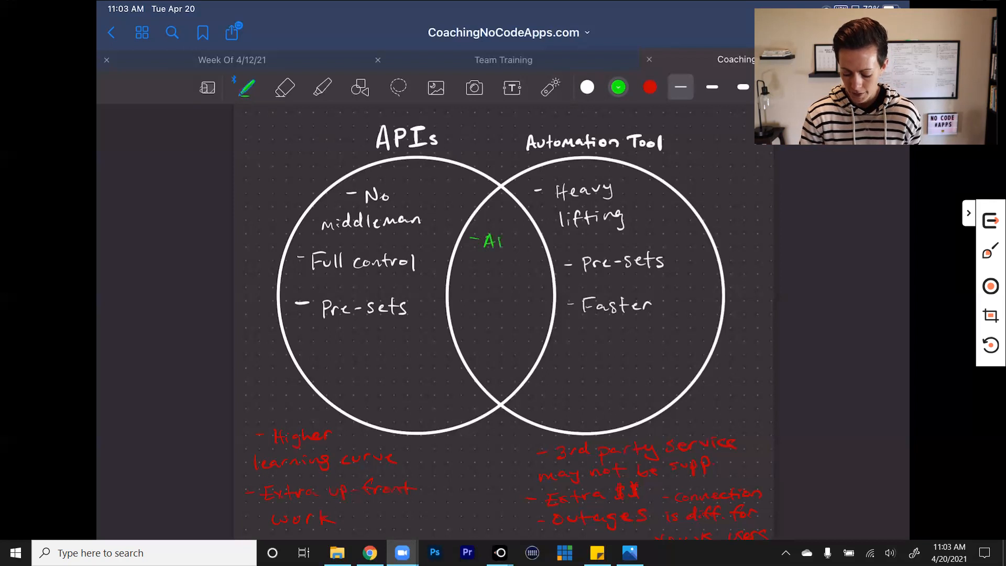
type("APIs")
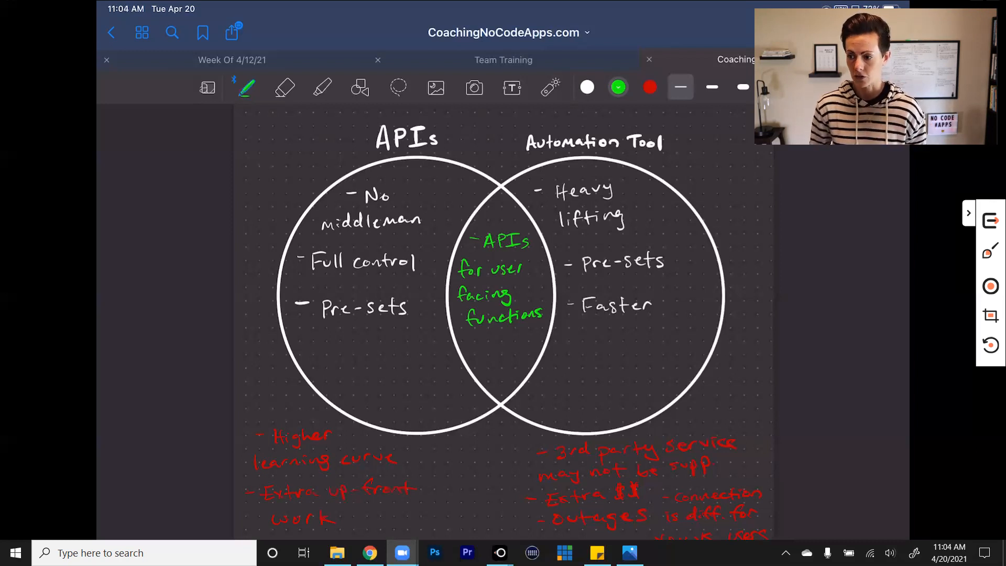
left_click_drag(463, 339, 475, 339)
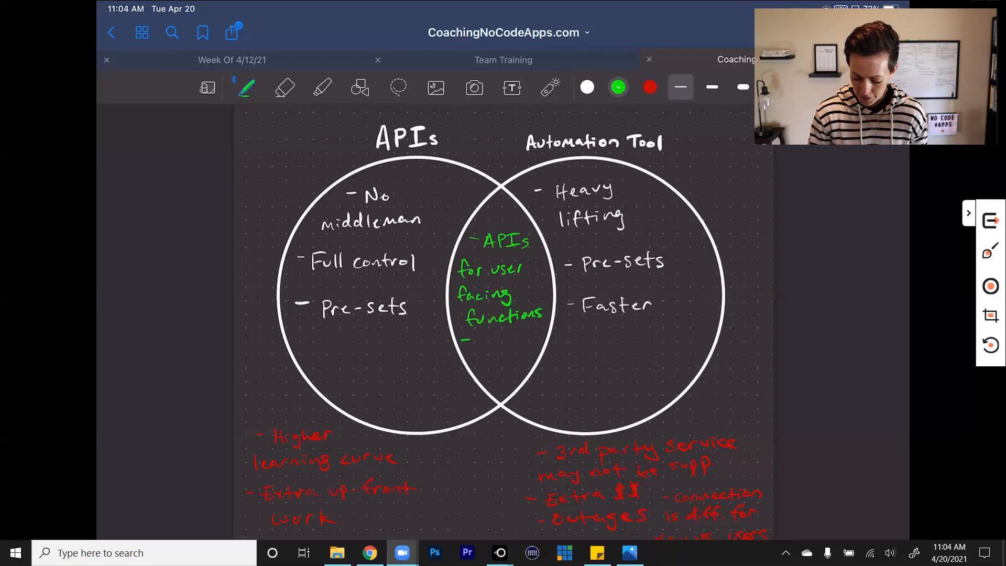